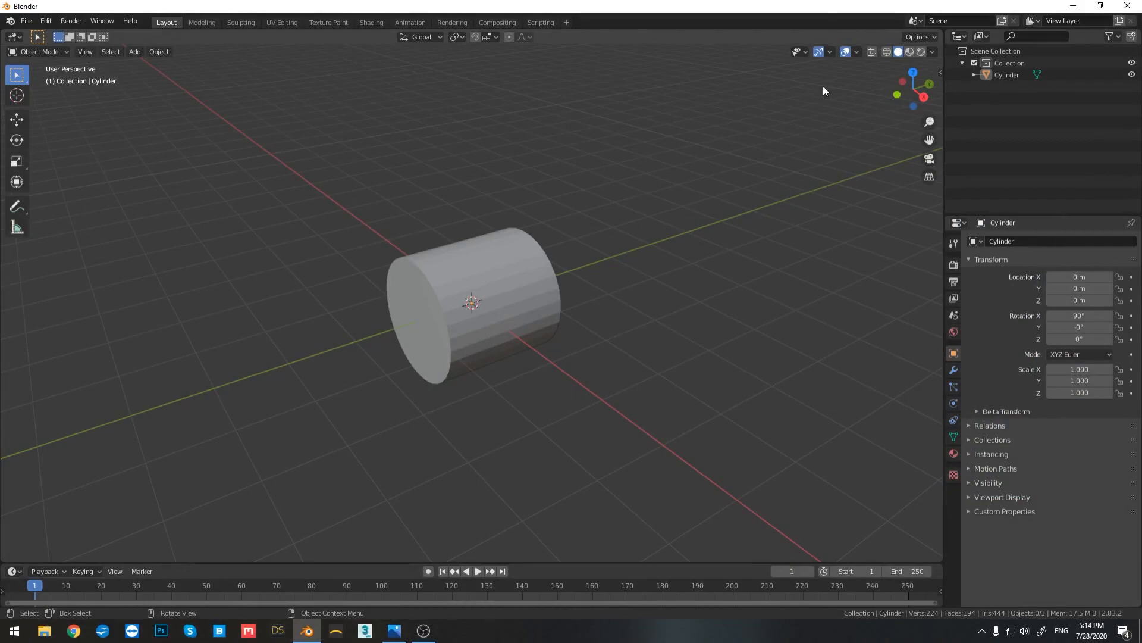
mouse_move(466, 484)
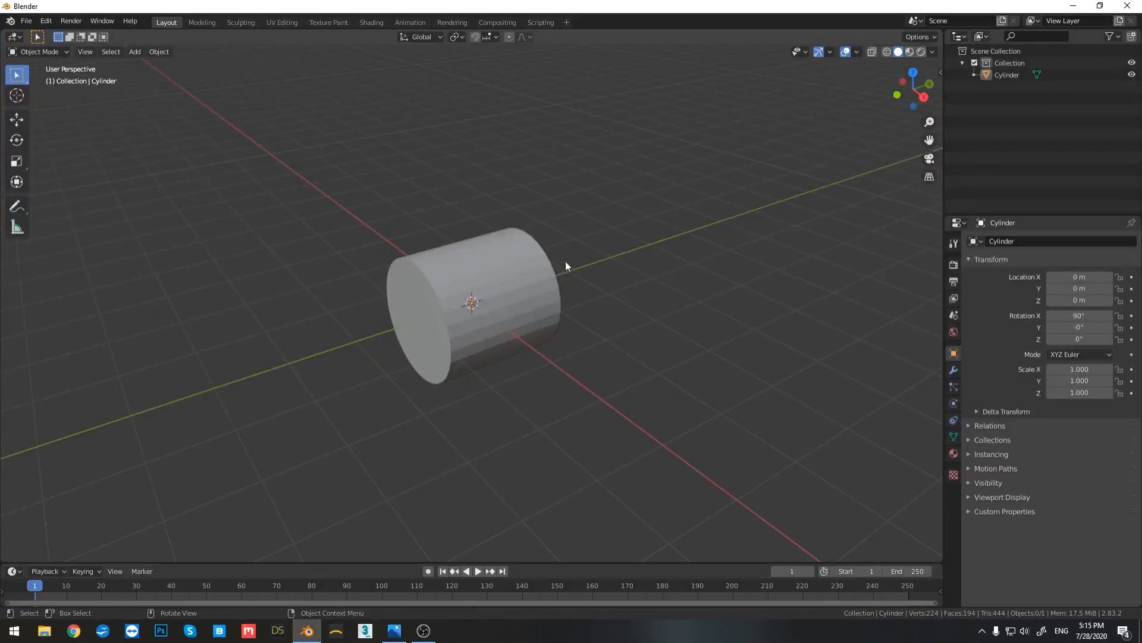
Step: Put the cylinder in Edit Mode and switch to the UV Editing workspace
key("Tab")
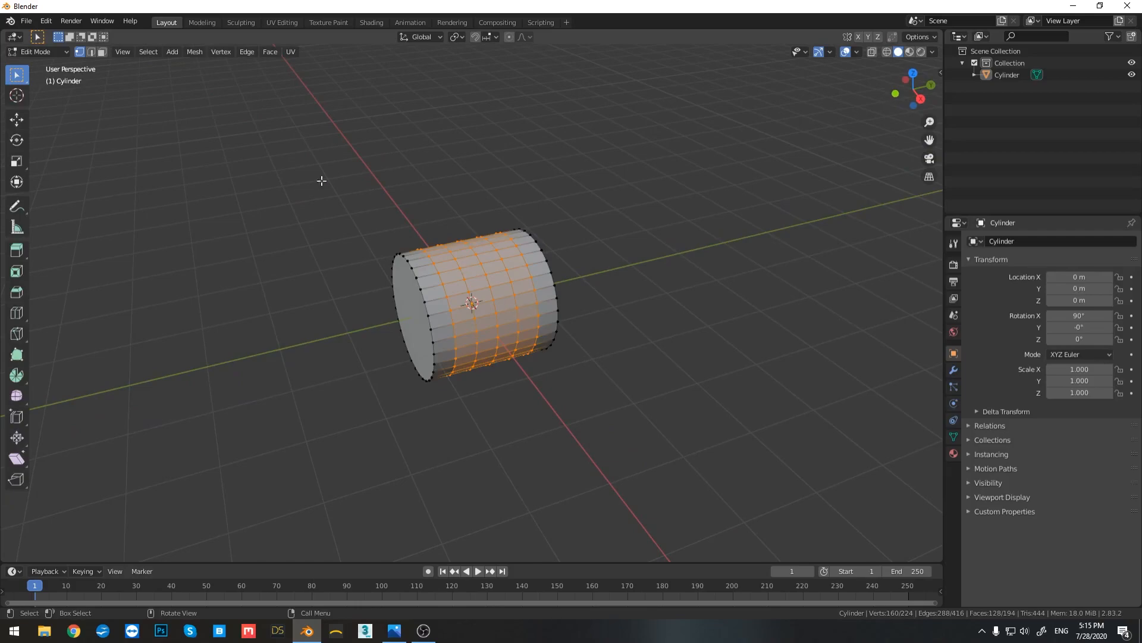
mouse_move(426, 317)
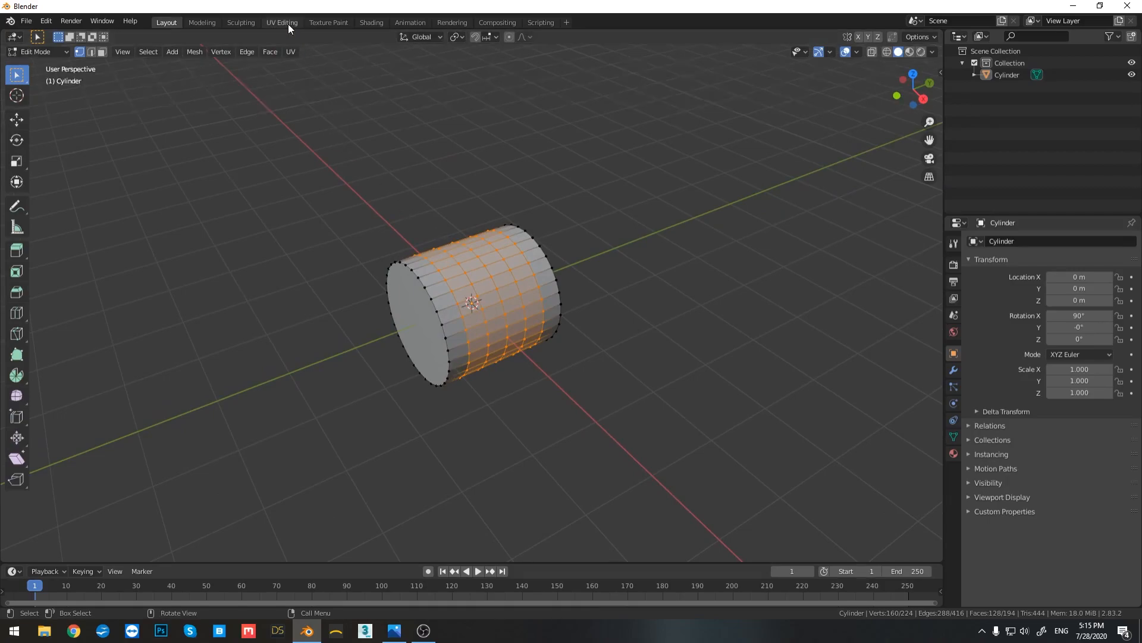
left_click(281, 22)
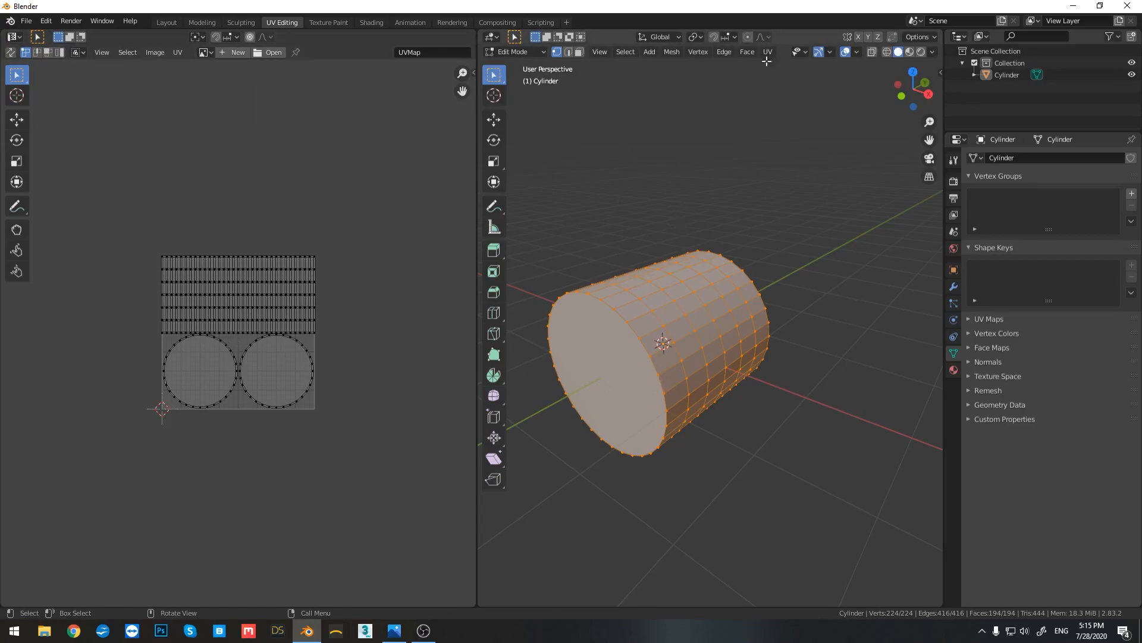
Step: Apply Smart UV Project to the cylinder's UVs and confirm its settings
left_click(766, 52)
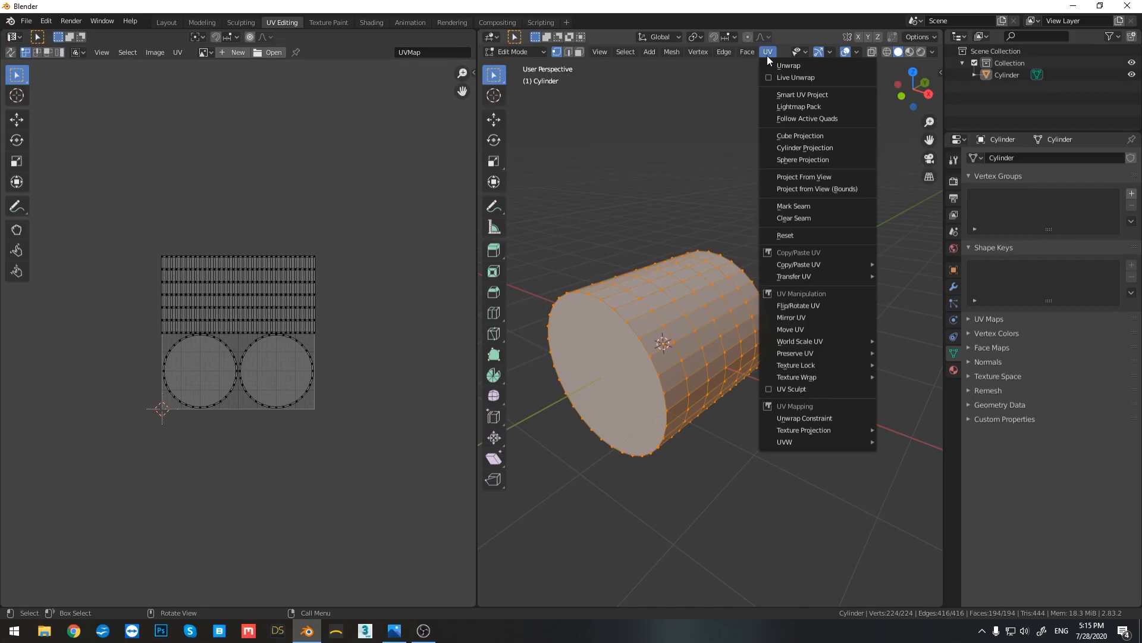
left_click(802, 94)
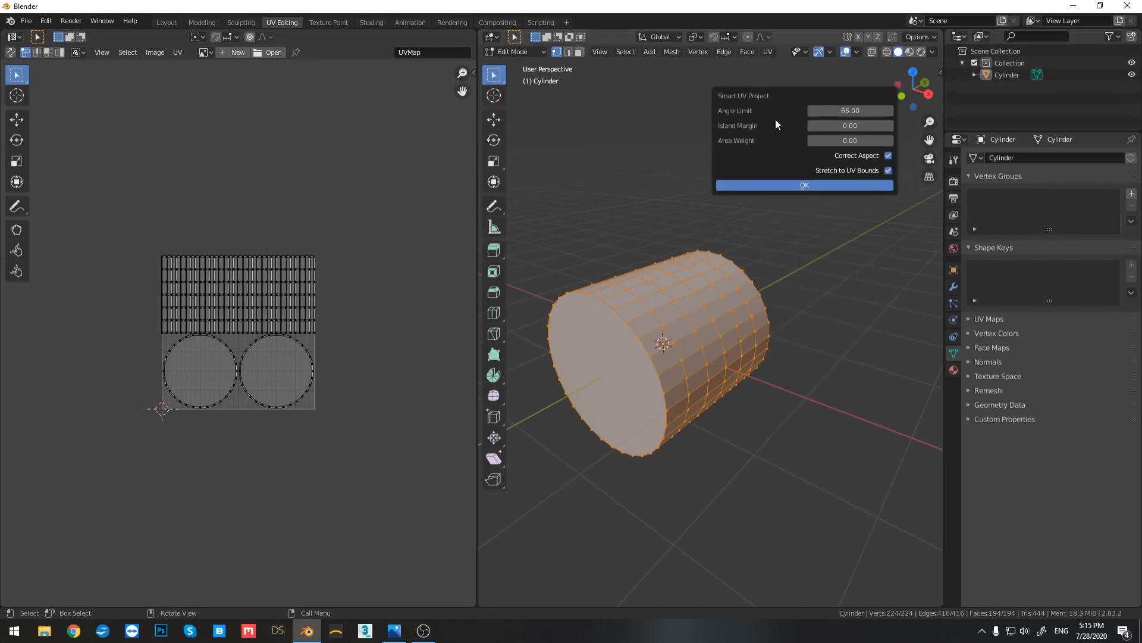
left_click(804, 185)
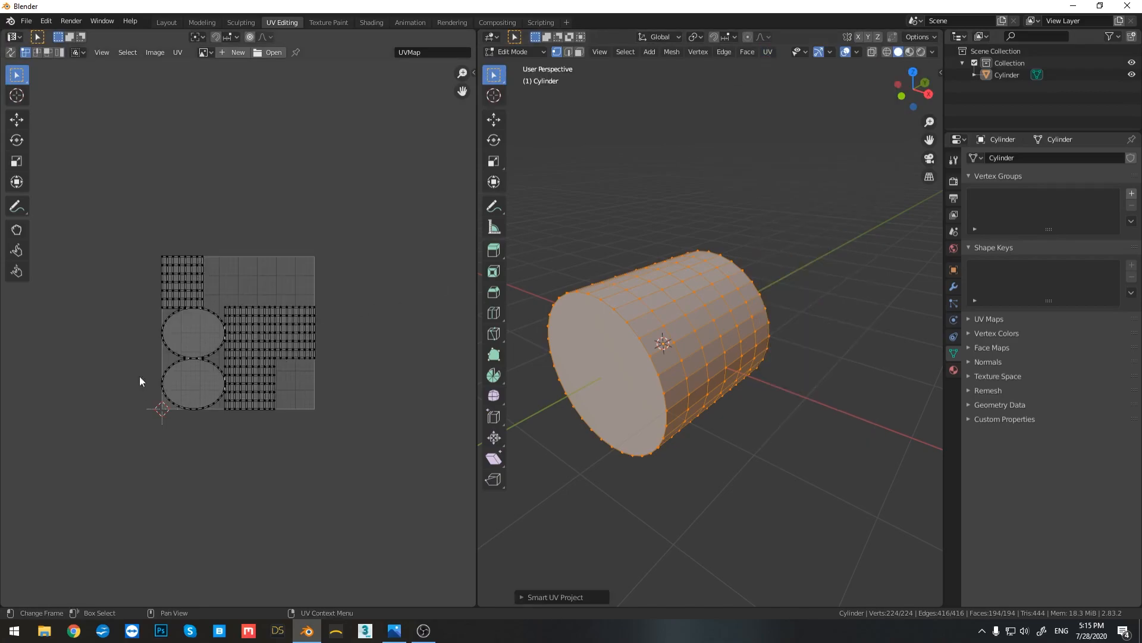
Step: Re-project the cylinder's UVs with Cylinder Projection, then Sphere Projection
left_click(767, 52)
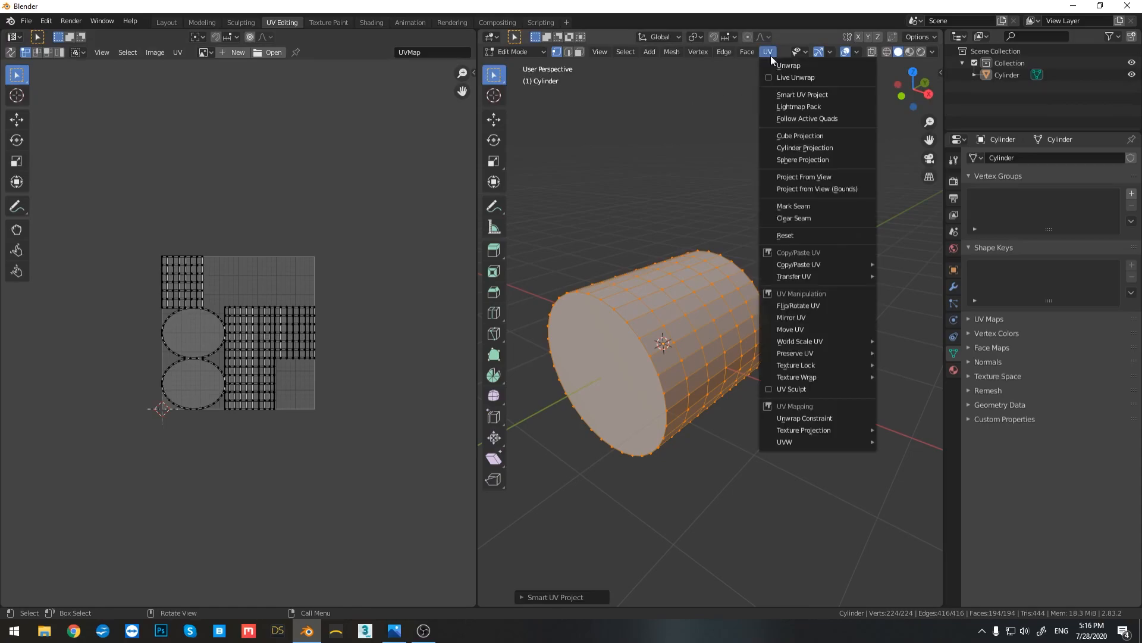
left_click(799, 136)
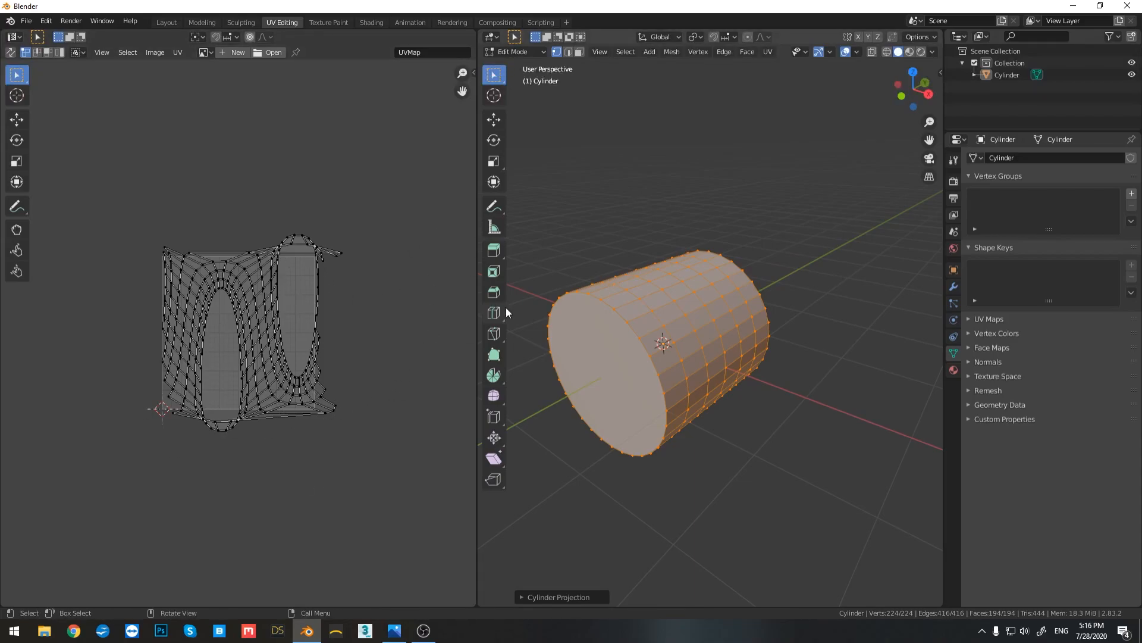
left_click(767, 51)
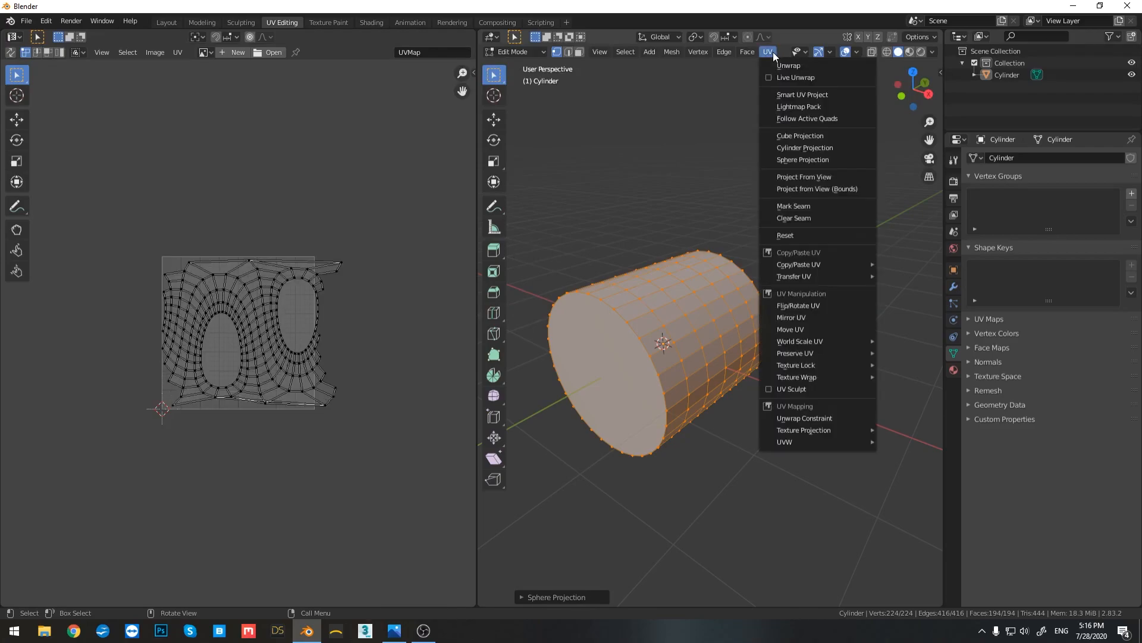
left_click(651, 341)
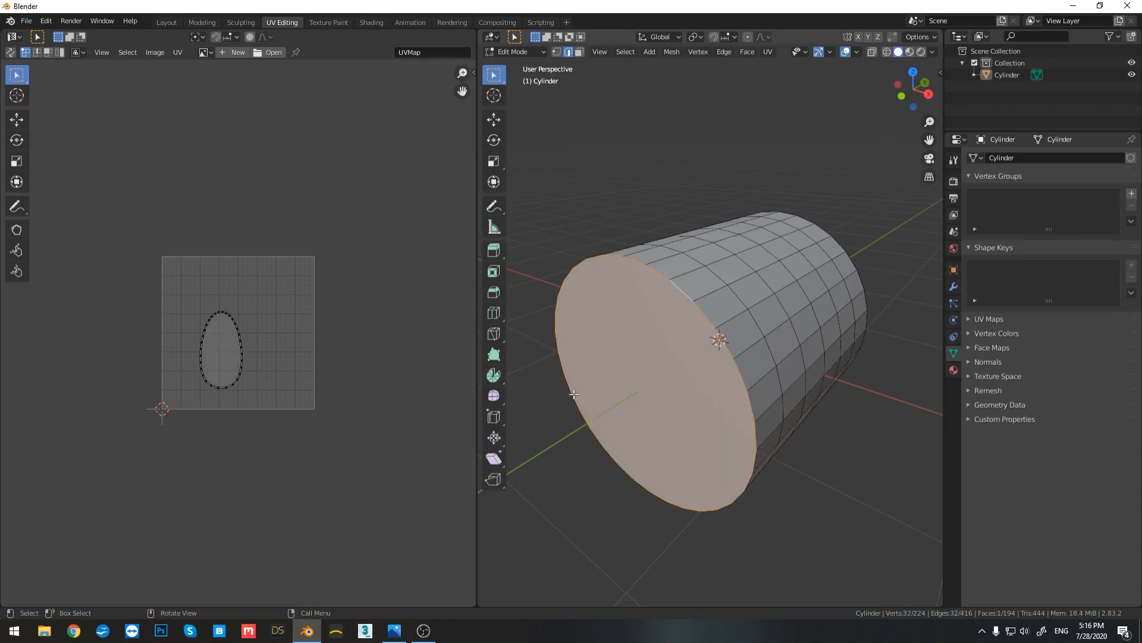
mouse_move(671, 325)
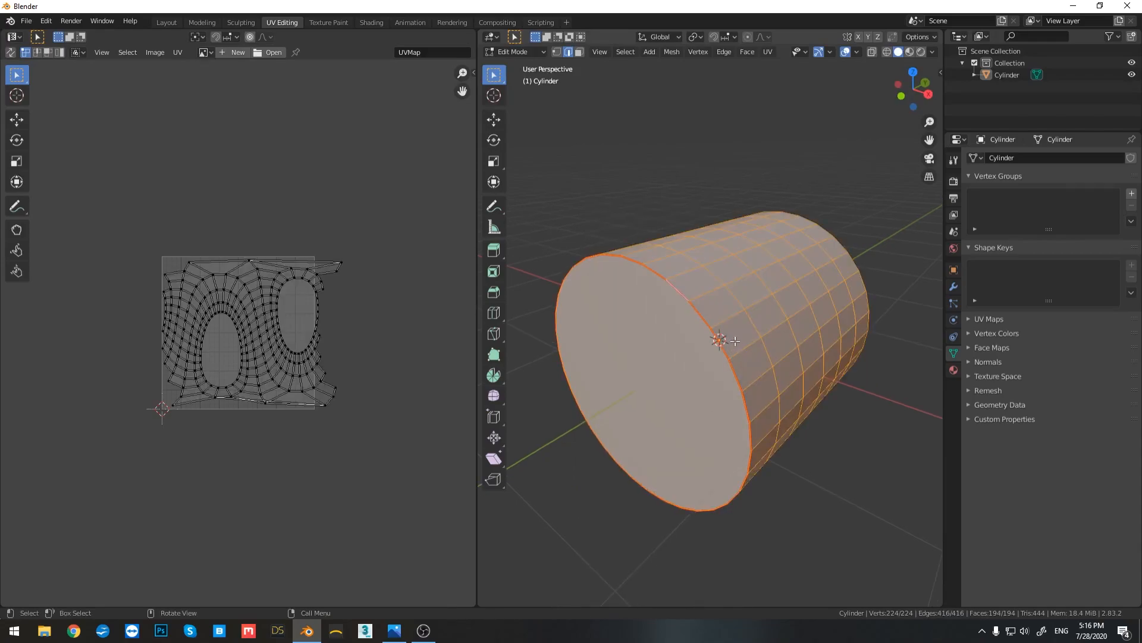
Step: Run a standard UV Unwrap on the whole cylinder into a cap disc and ring layout
left_click(767, 52)
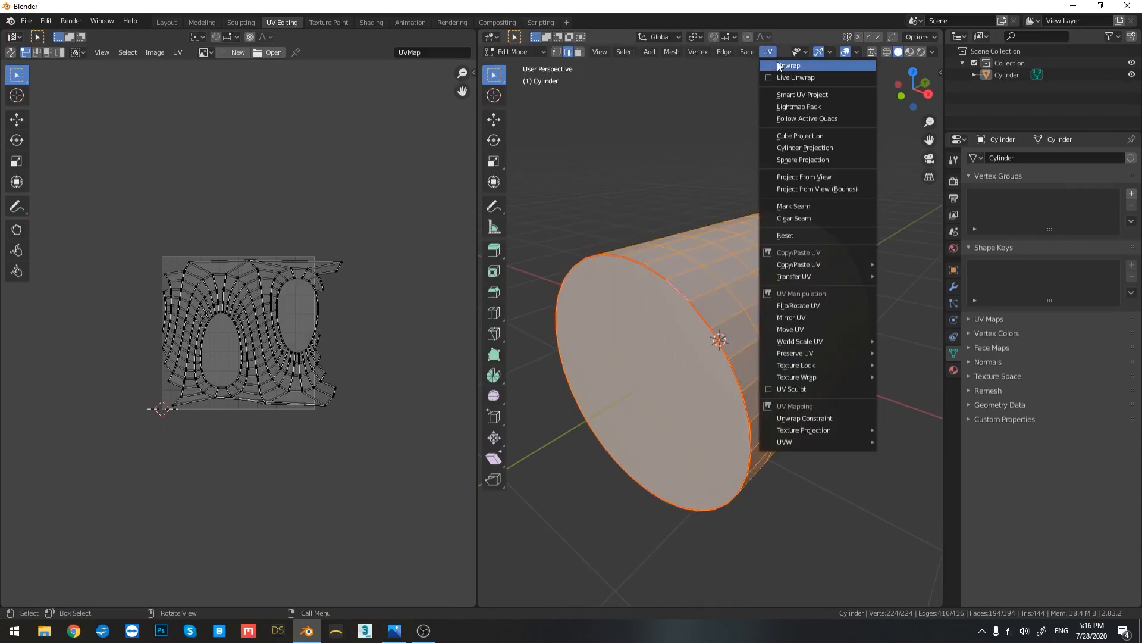
left_click(789, 66)
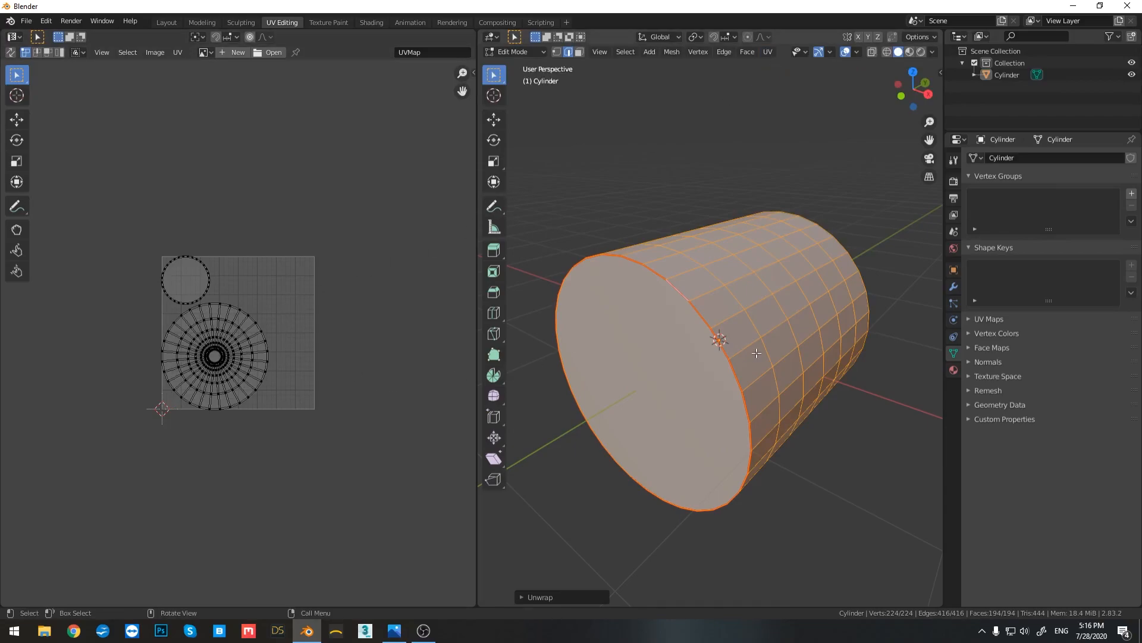
left_click_drag(758, 353, 554, 386)
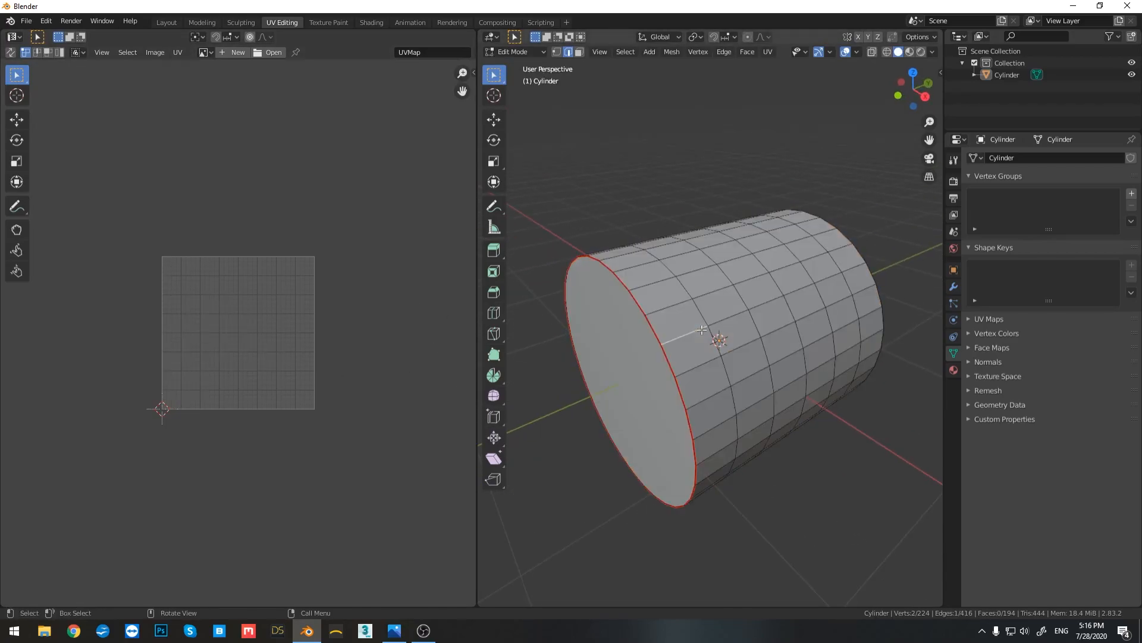
Step: Mark the far end edge loop as a seam and select a lengthwise edge path
left_click(682, 322)
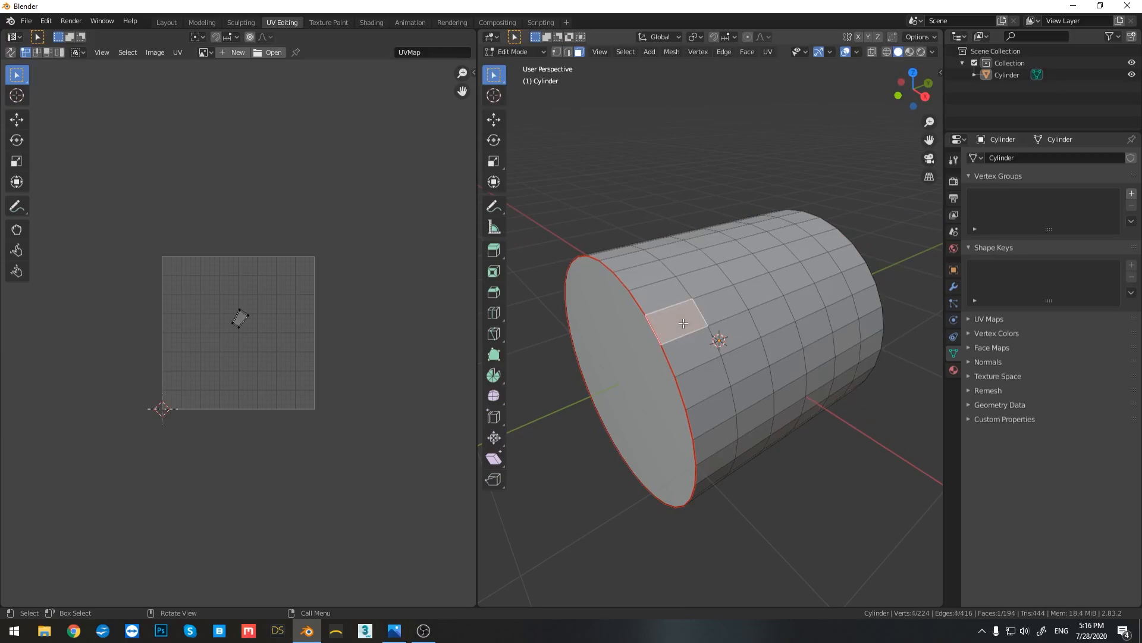
left_click(791, 281)
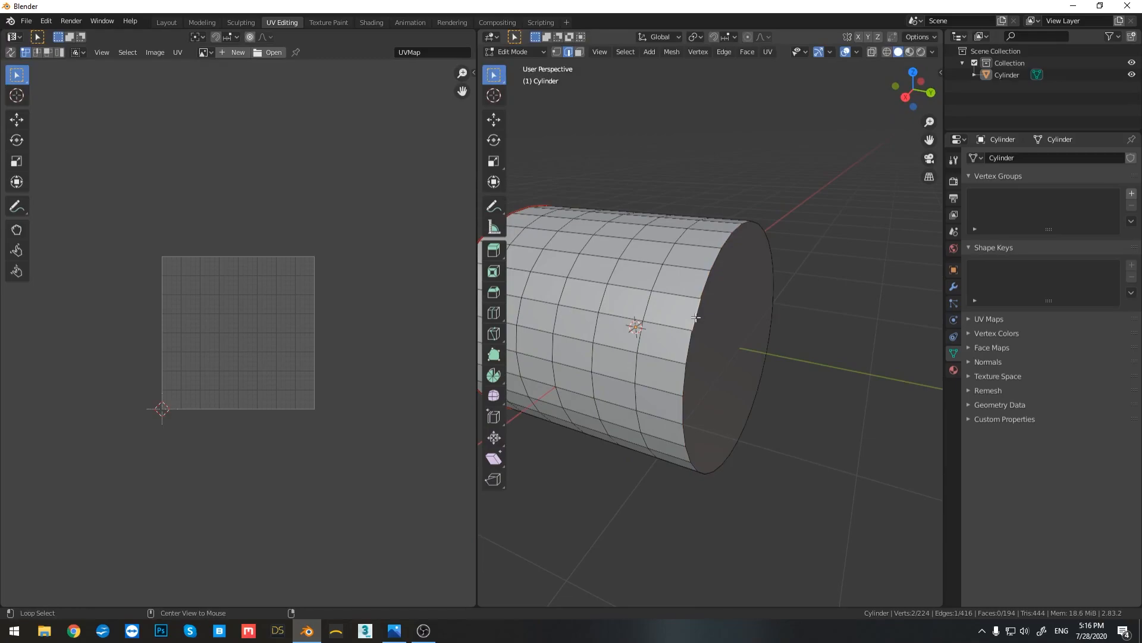
left_click(714, 346)
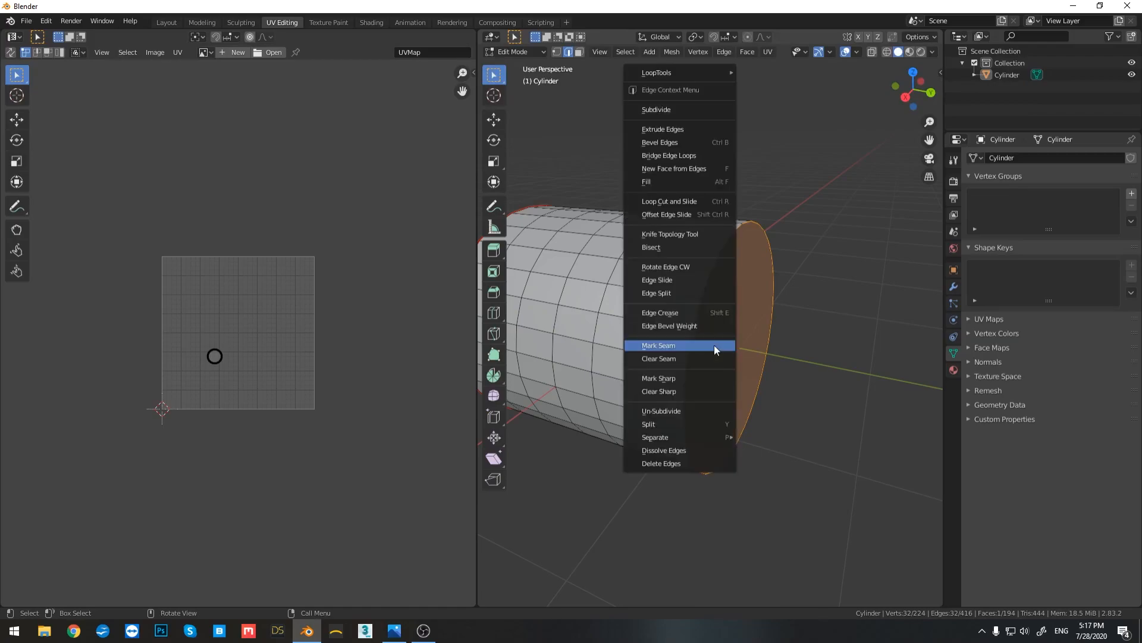
left_click(658, 345)
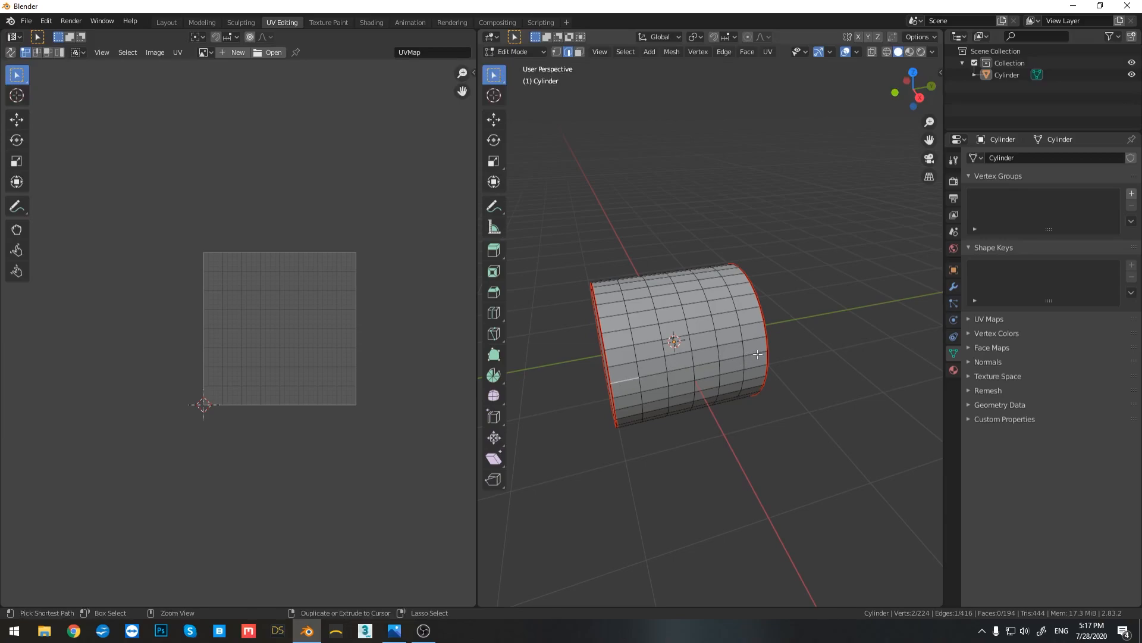
left_click(758, 359)
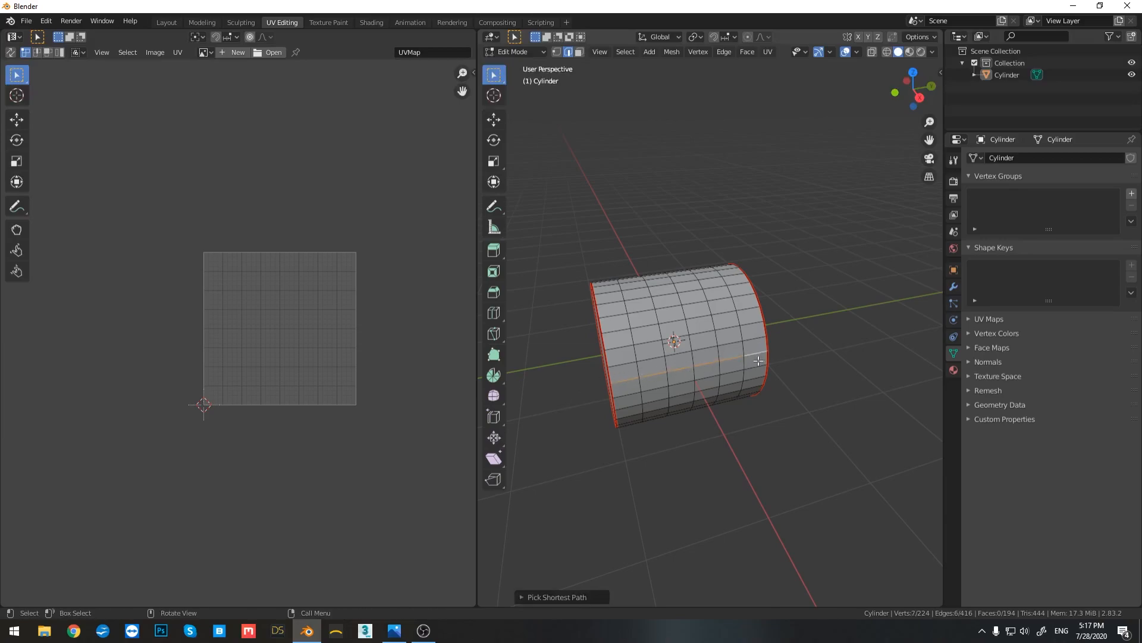